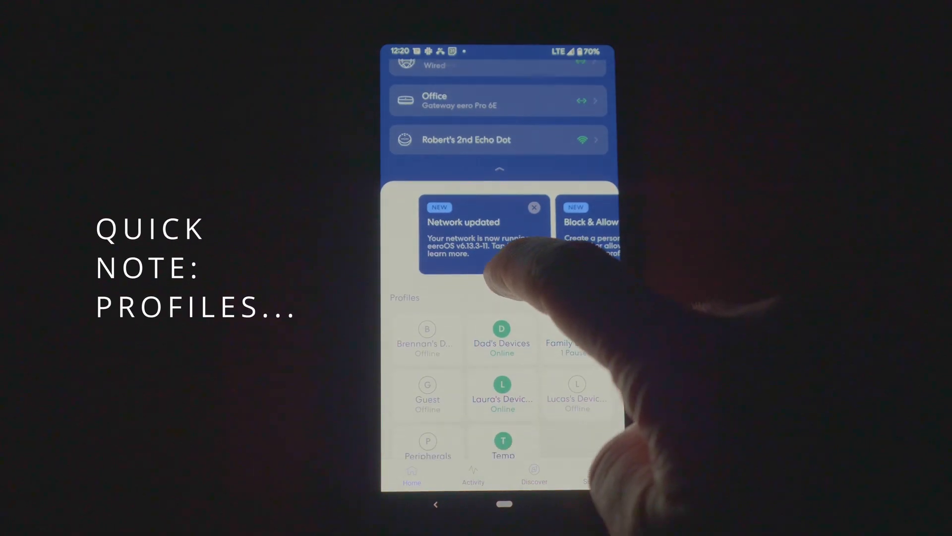
- Select device CB20-0854 and bring up its profile reassignment list
scroll("up", 3)
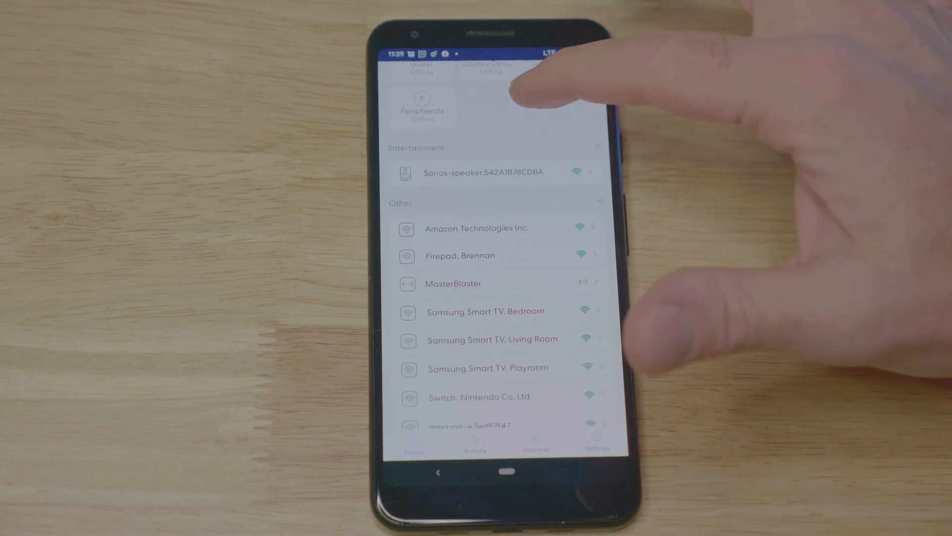
scroll("down", 3)
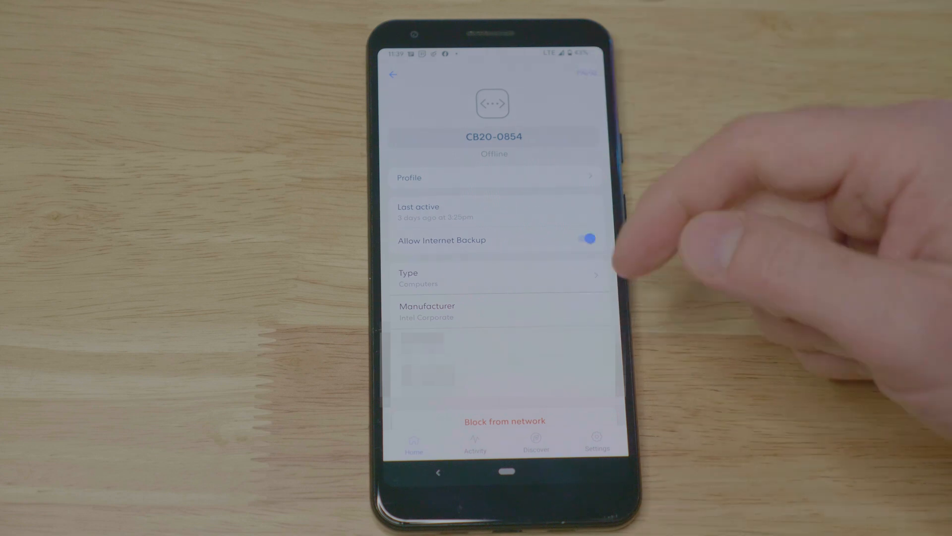
mouse_move(729, 212)
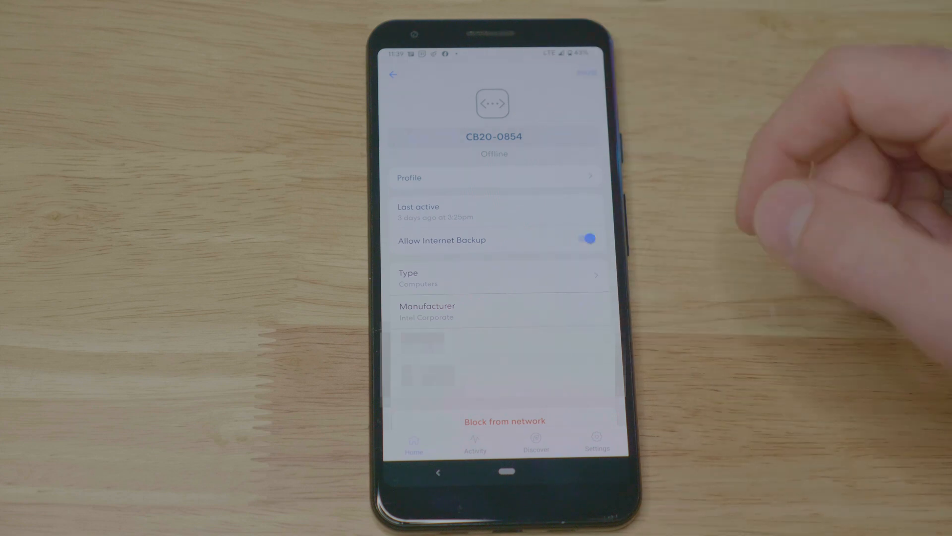
left_click(585, 239)
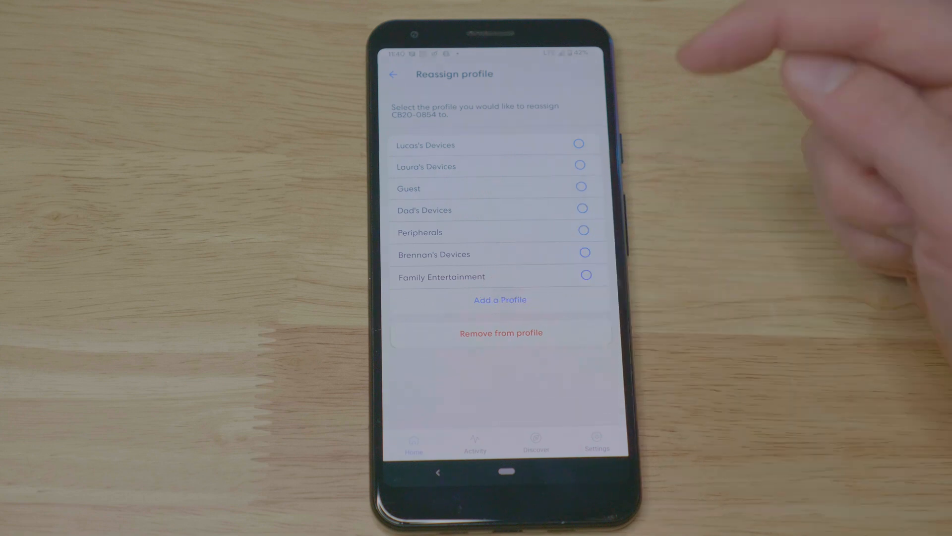
- Back out of the reassignment list to the home screen's profiles grid
left_click(500, 300)
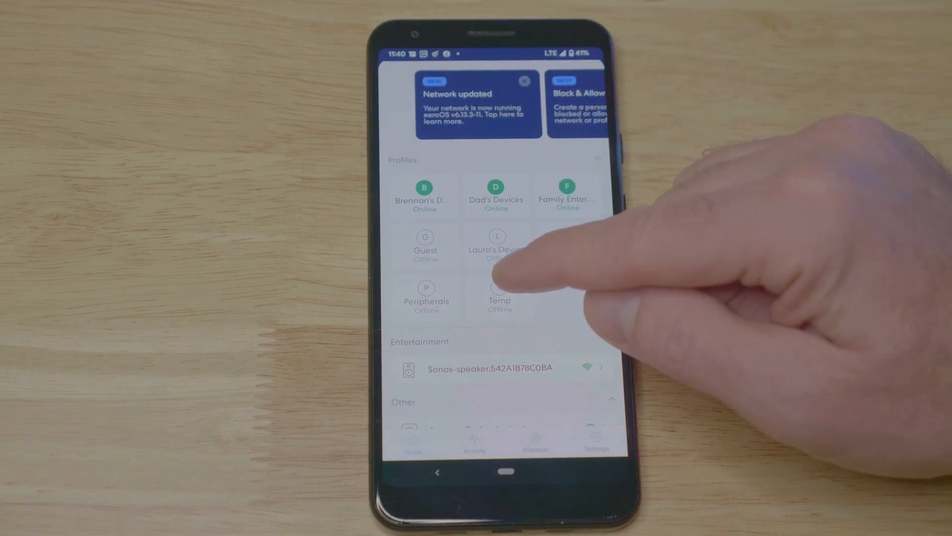
- Add the Amazon Technologies Inc. device to the Temp profile's device list
left_click(499, 296)
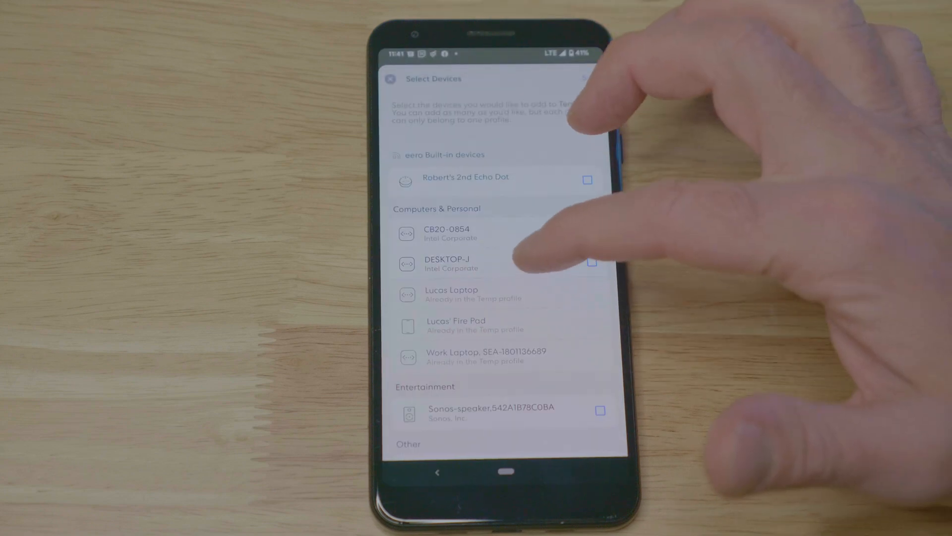
scroll("down", 3)
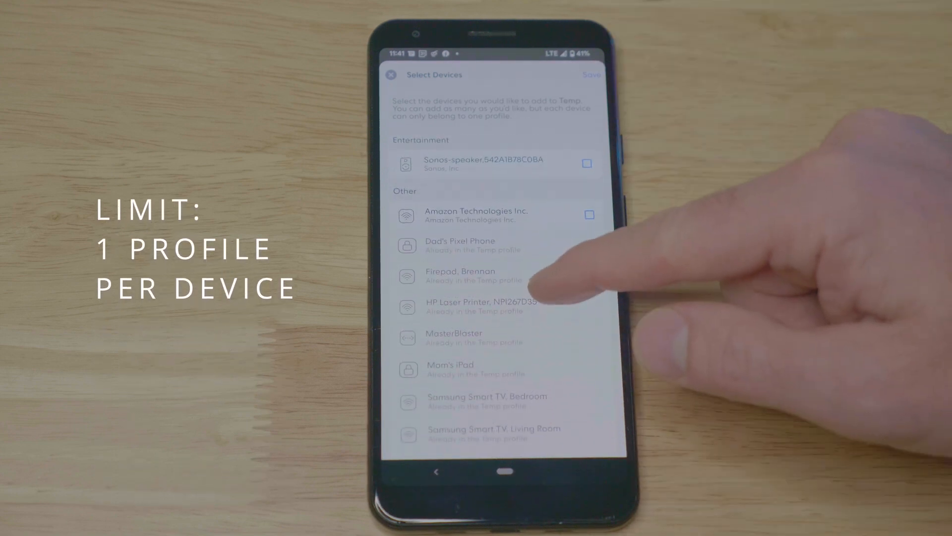
scroll("up", 3)
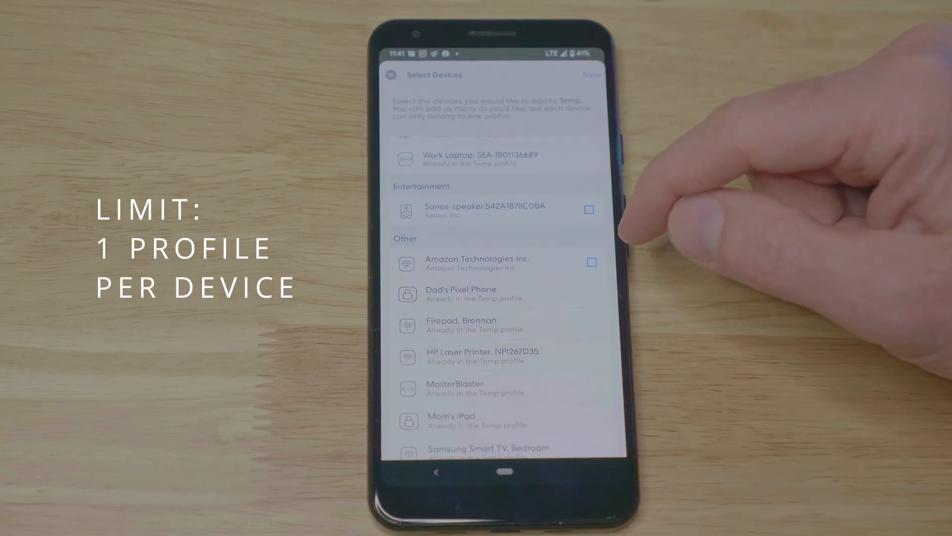
left_click(591, 261)
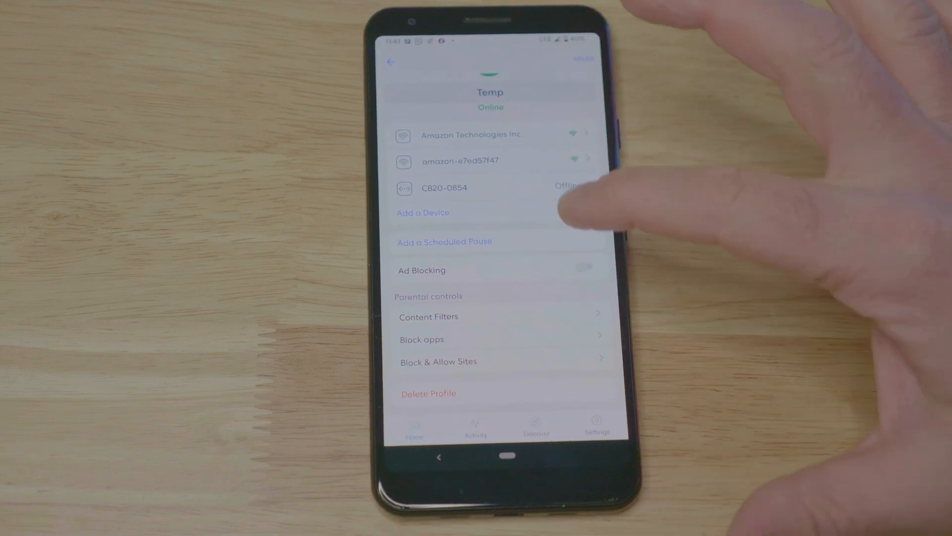
- Enable ad blocking for Temp and begin a Bedtime pause starting 9:00 PM, Sunday–Friday
left_click(585, 267)
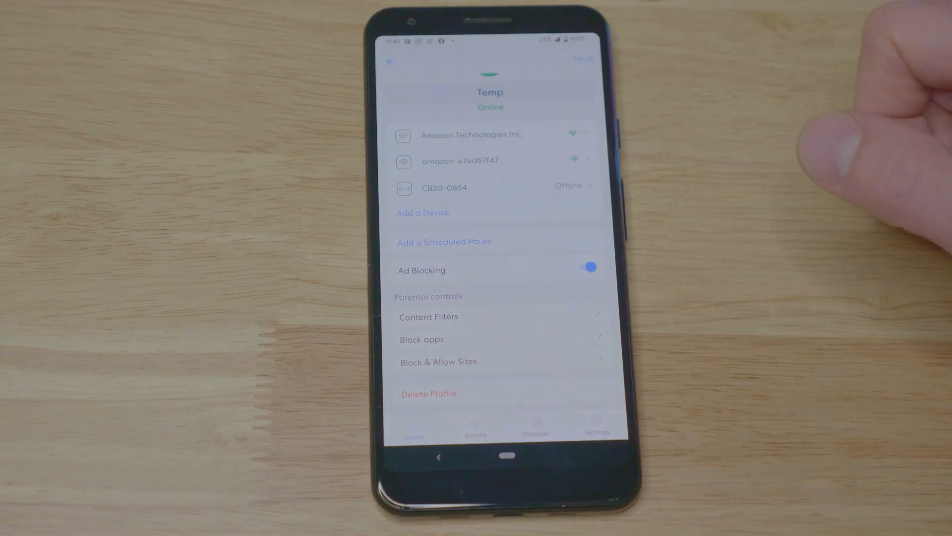
left_click(444, 241)
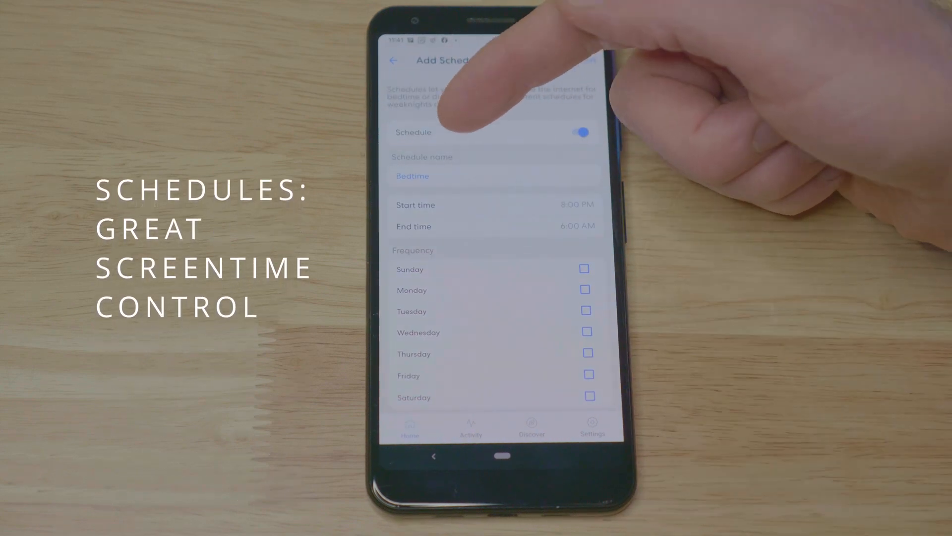
left_click(581, 132)
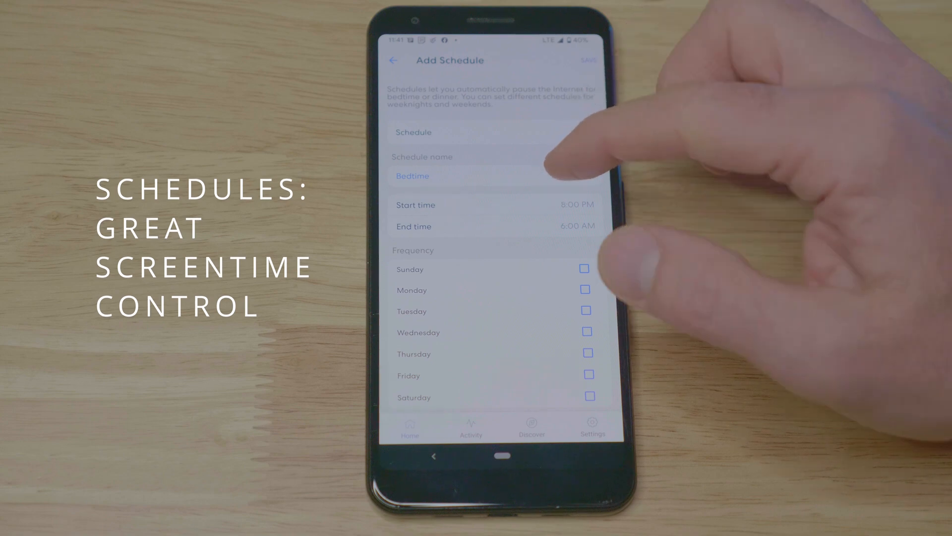
left_click(582, 132)
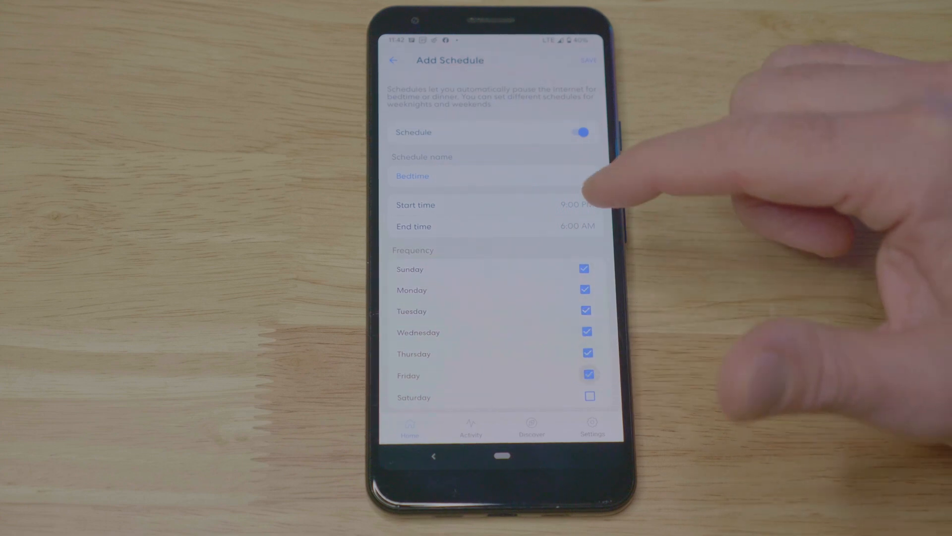
- Name the 9 PM–6 AM pause 'Temp Schedule' and save it to the Temp profile
left_click(412, 177)
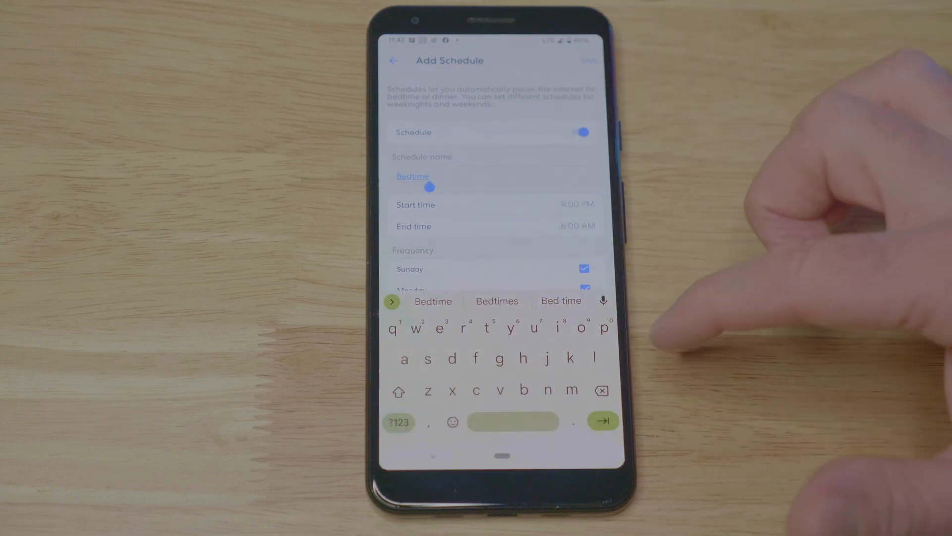
left_click(602, 390)
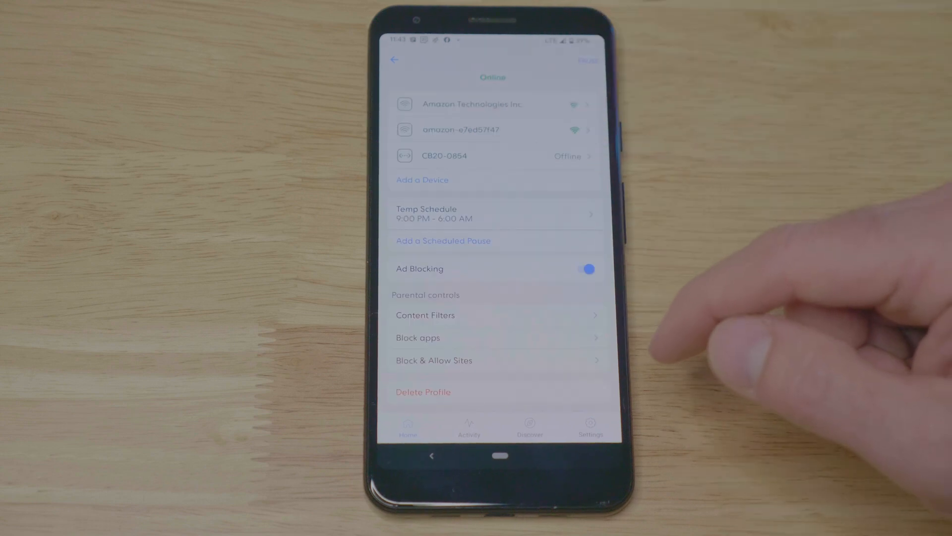
- Block Netflix, Roblox, every Adult-category app and Shopping apps like Alibaba for Temp
left_click(418, 337)
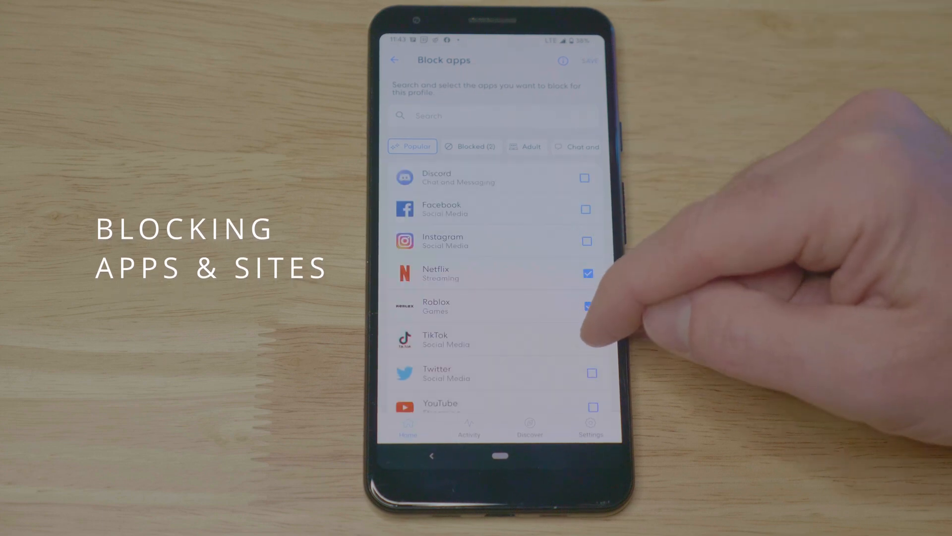
left_click(590, 339)
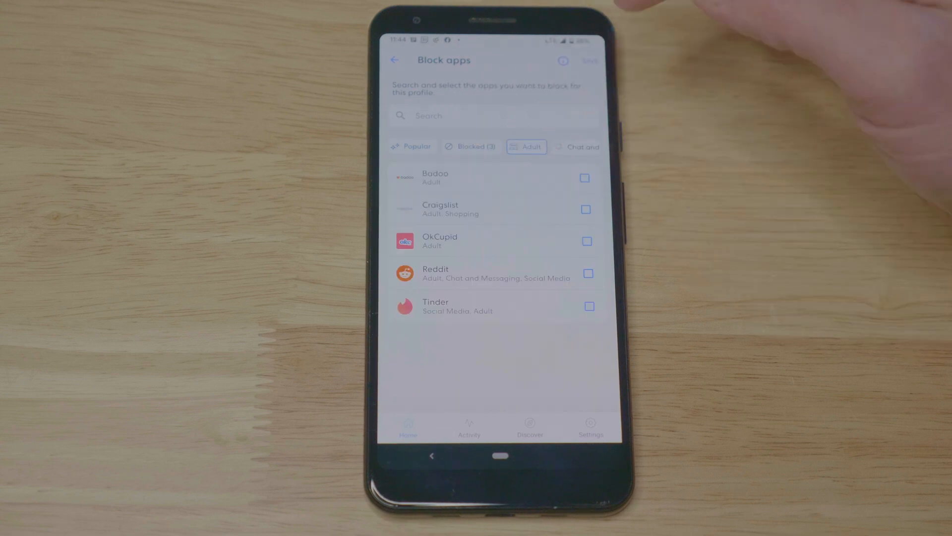
left_click(584, 178)
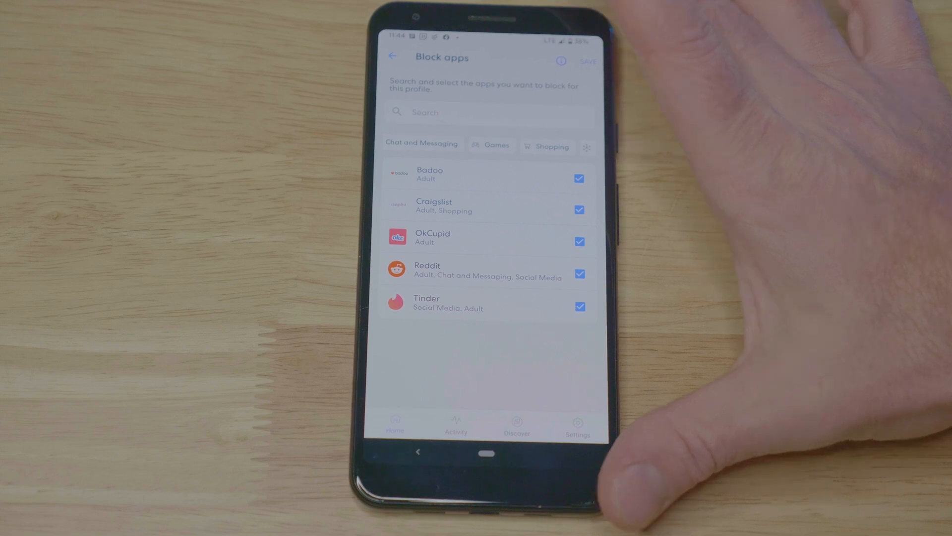
left_click(546, 147)
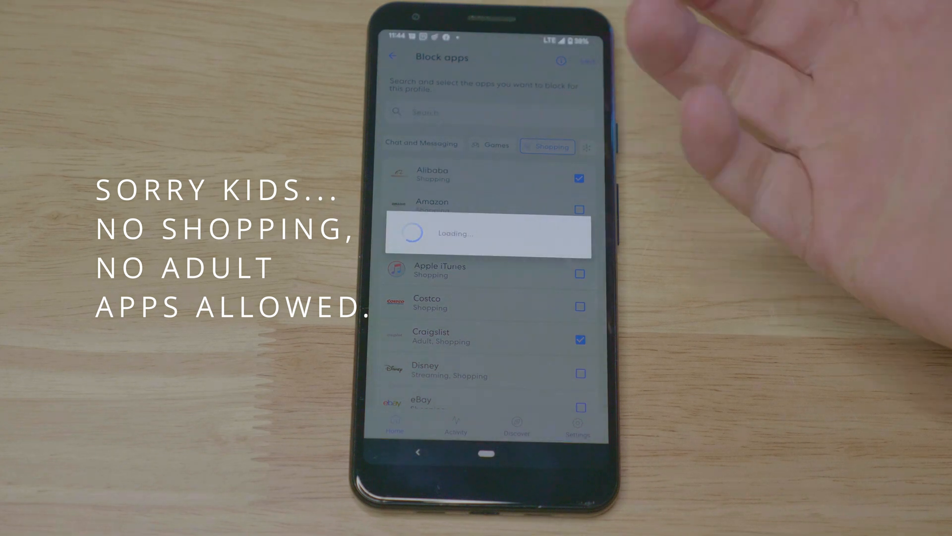
left_click(393, 56)
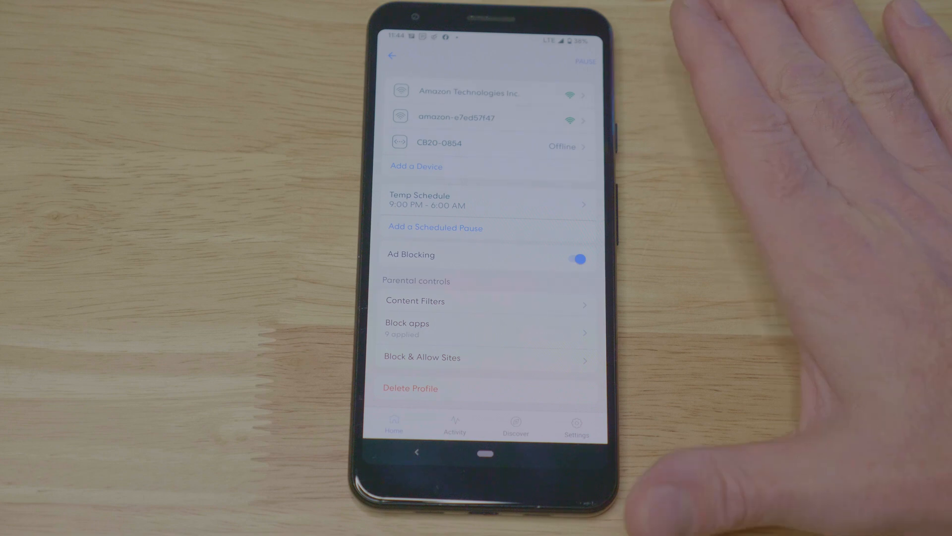
- Go to Block & Allow Sites under Temp's parental controls
left_click(421, 357)
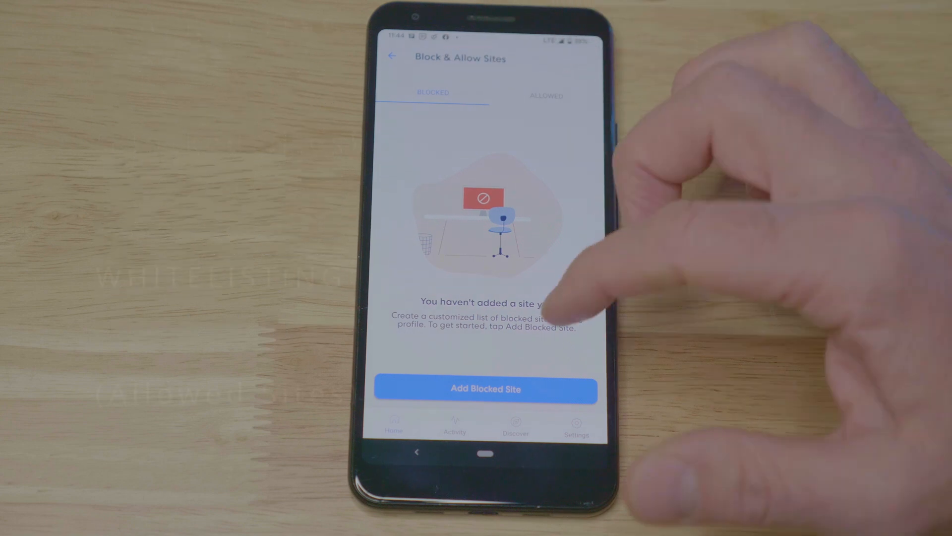
- Add test.com as a blocked site, review the empty Allowed list, and return to the profile page
left_click(485, 389)
type("test.co")
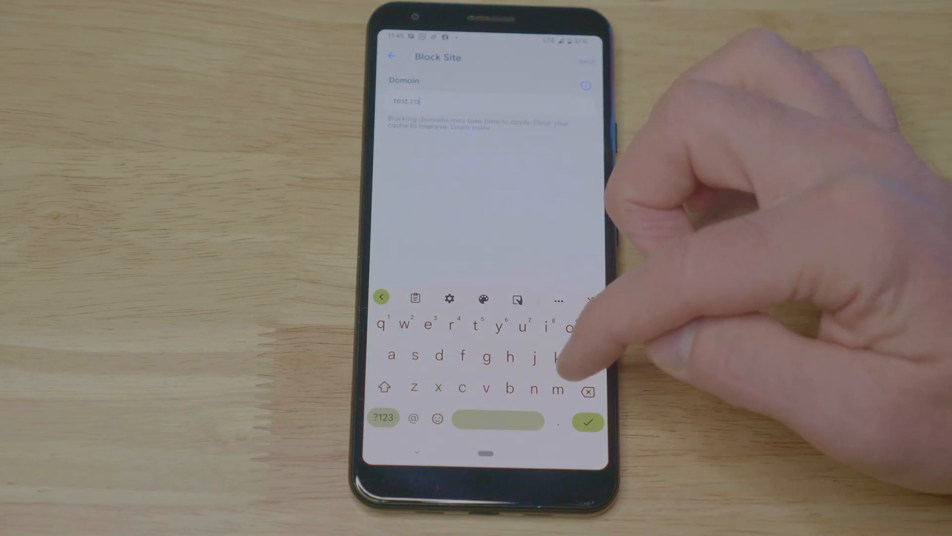
left_click(586, 422)
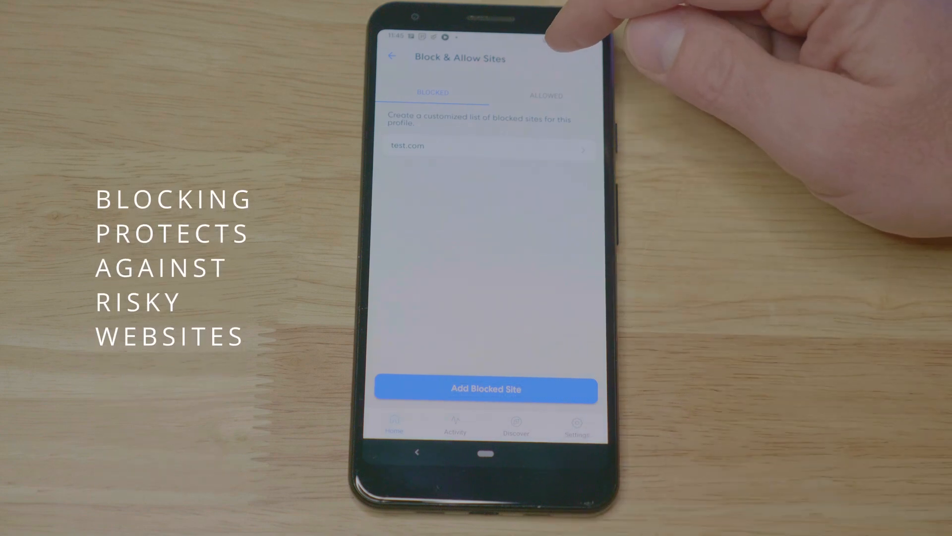
left_click(544, 93)
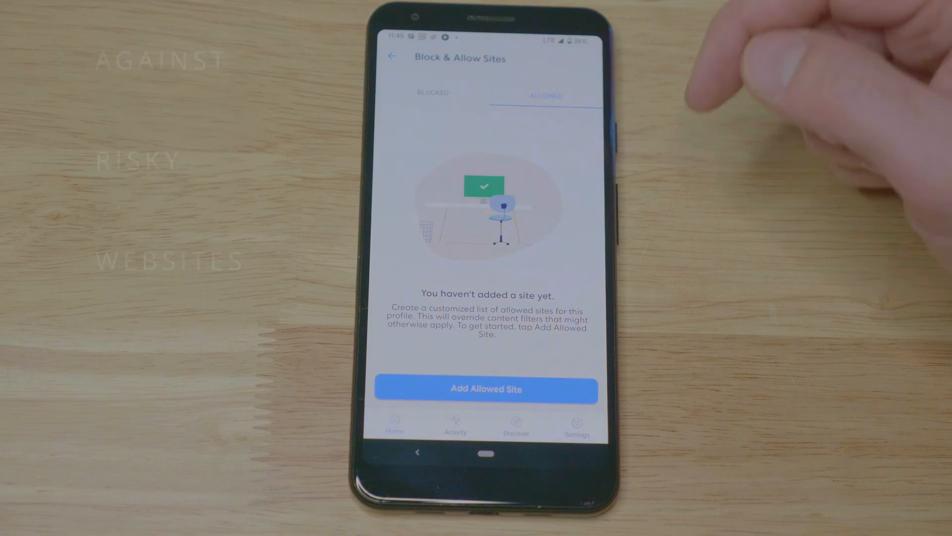
left_click(486, 389)
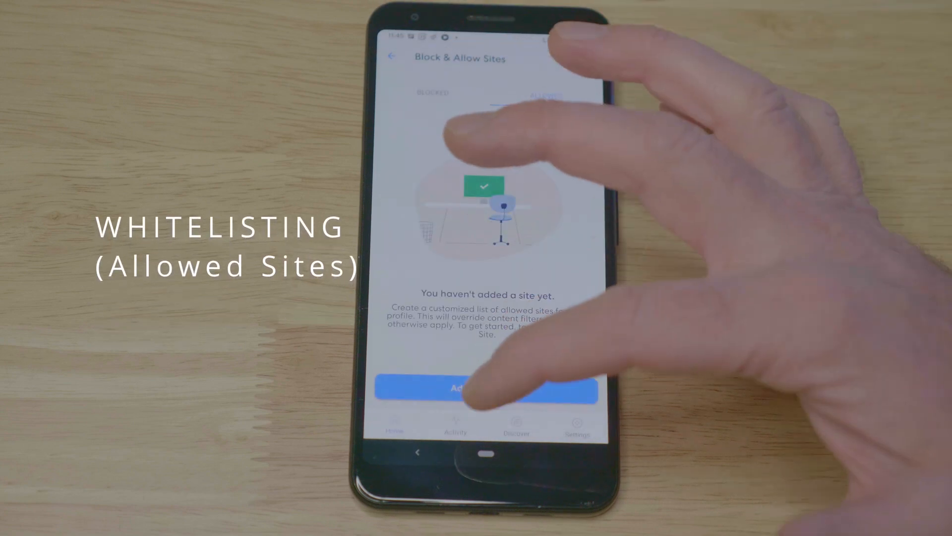
left_click(392, 55)
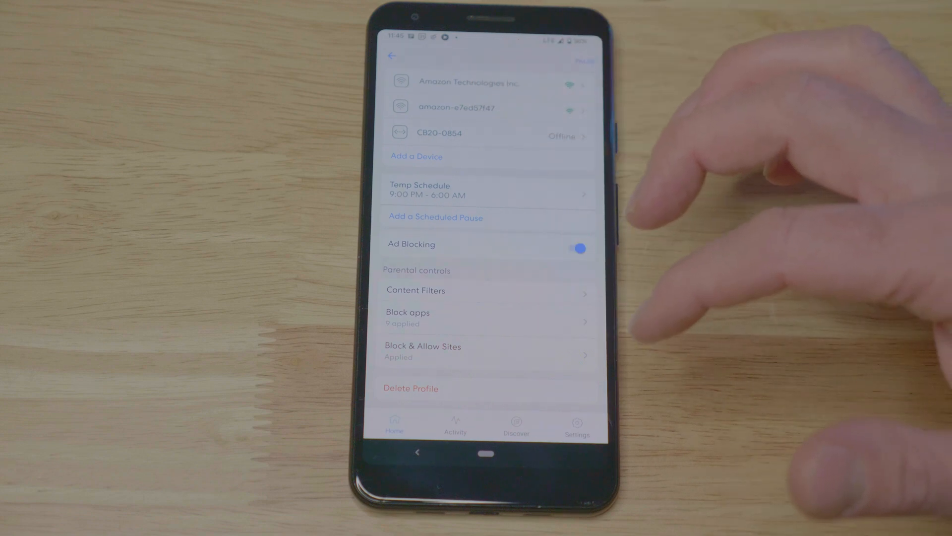
mouse_move(729, 243)
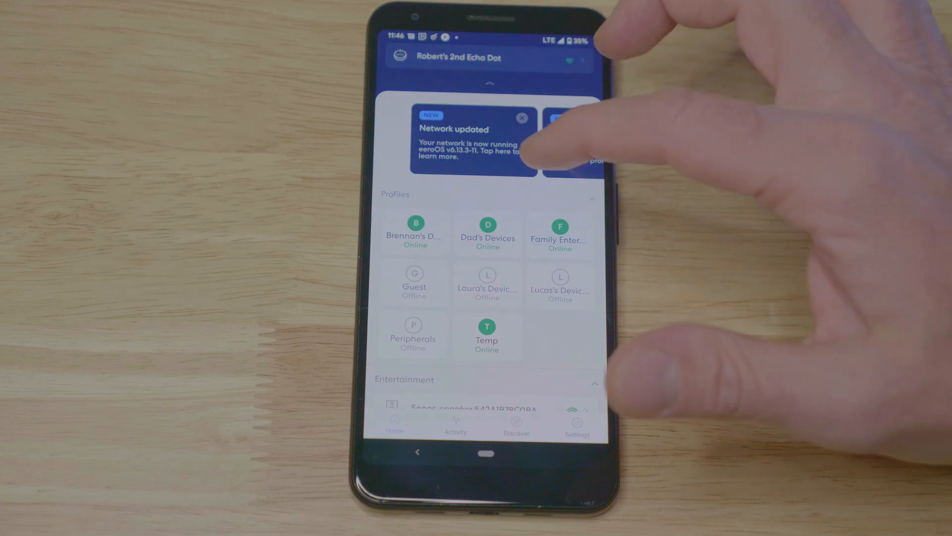
left_click(488, 235)
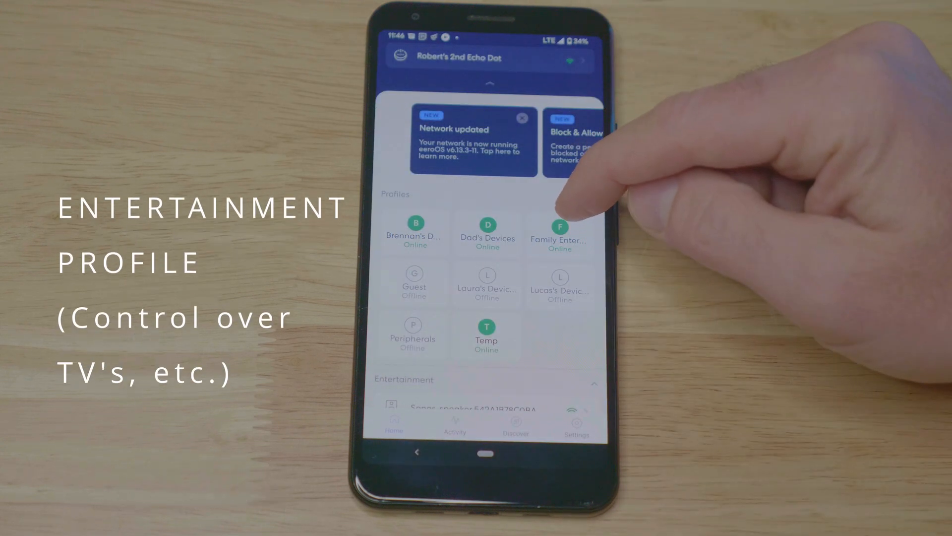
left_click(559, 234)
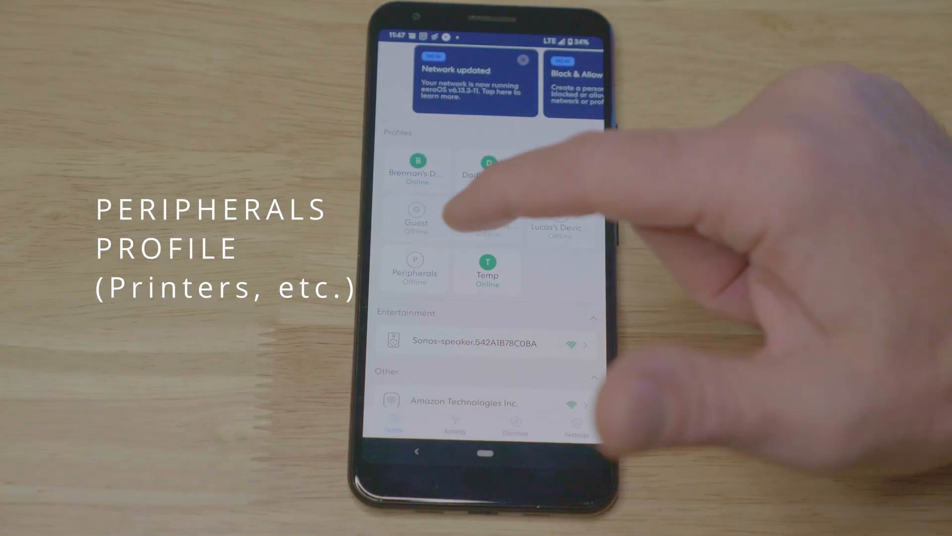
left_click(415, 269)
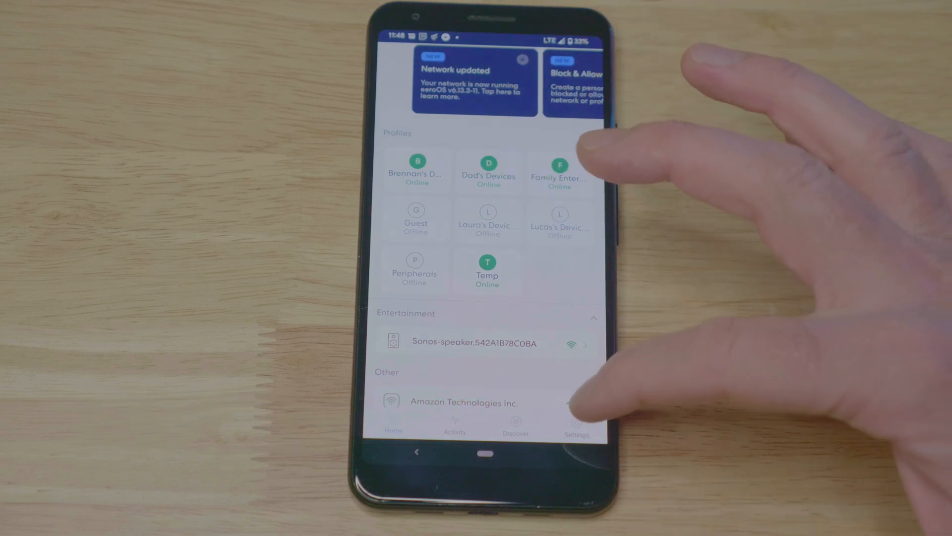
left_click(575, 425)
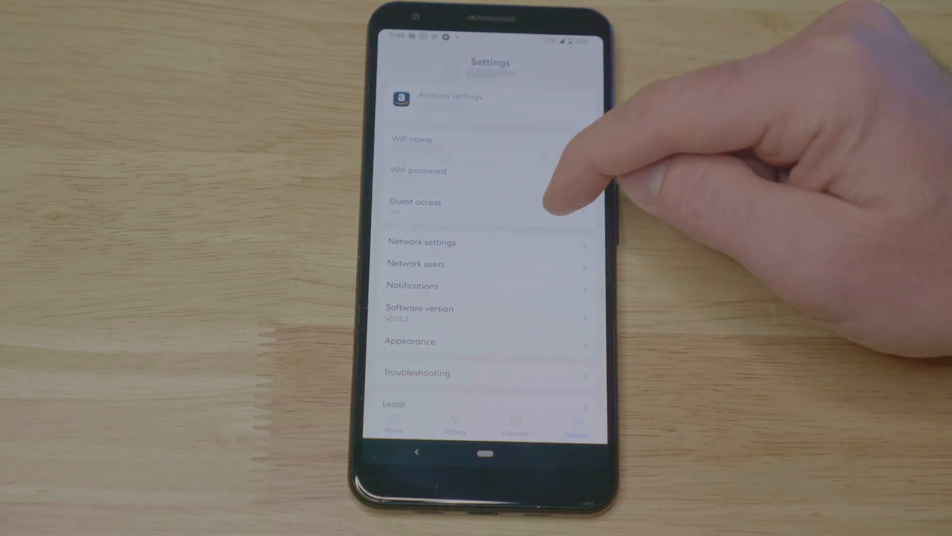
left_click(414, 207)
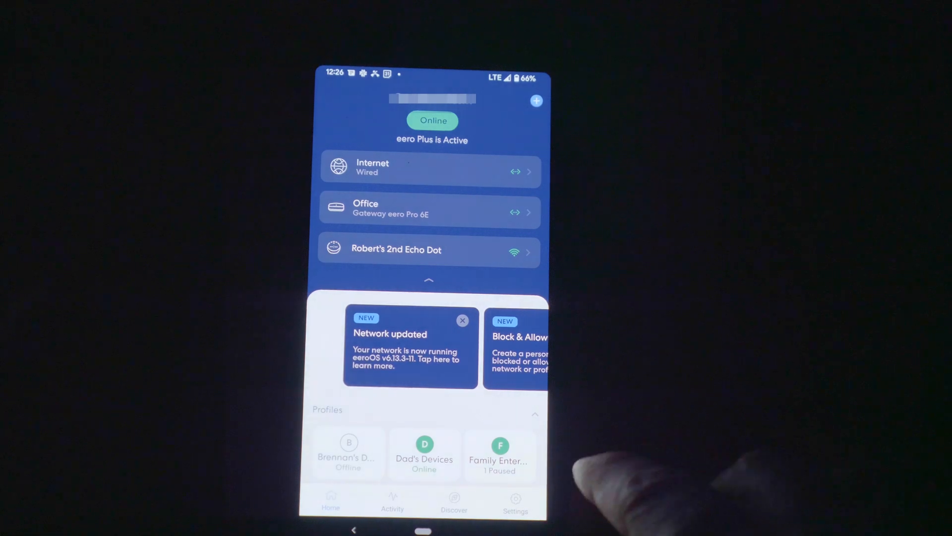
- Navigate through Network settings and DDNS to the Reservation & port forwarding page
left_click(515, 499)
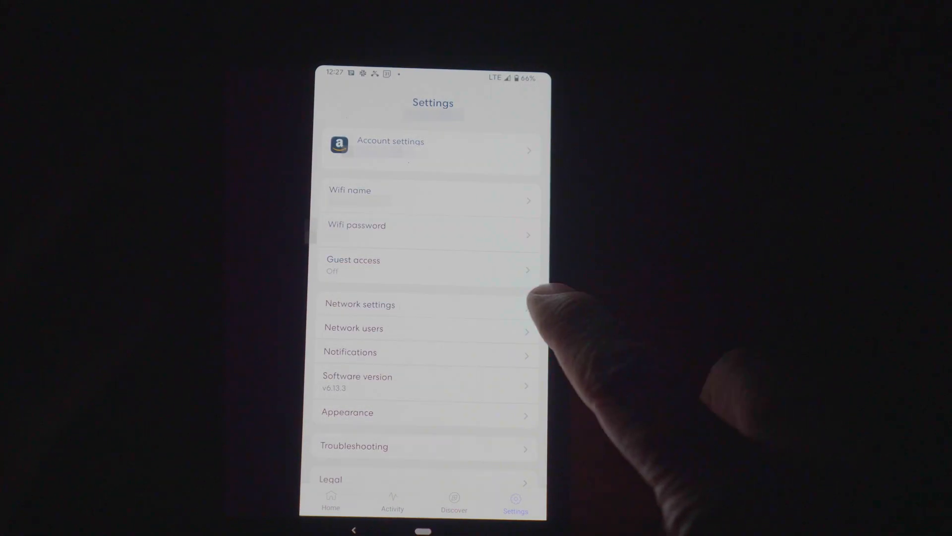
left_click(359, 305)
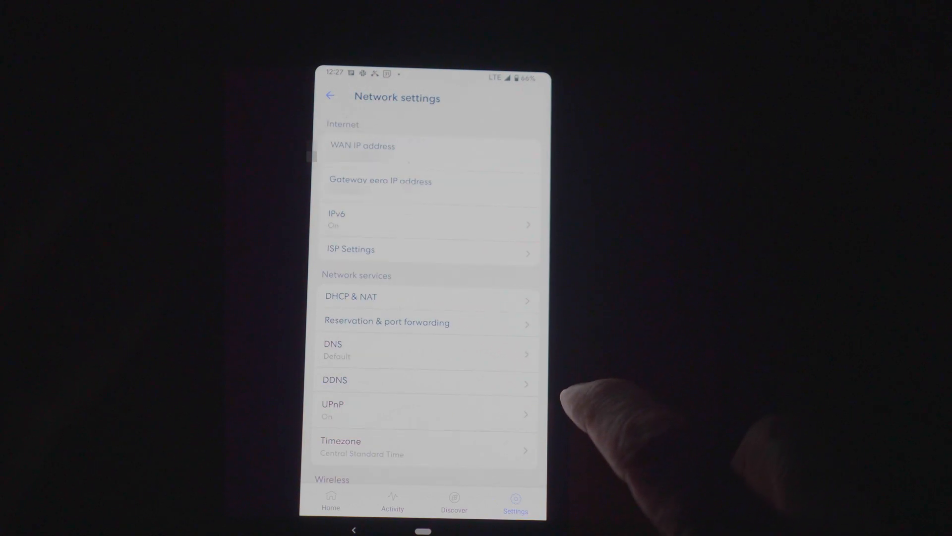
left_click(334, 380)
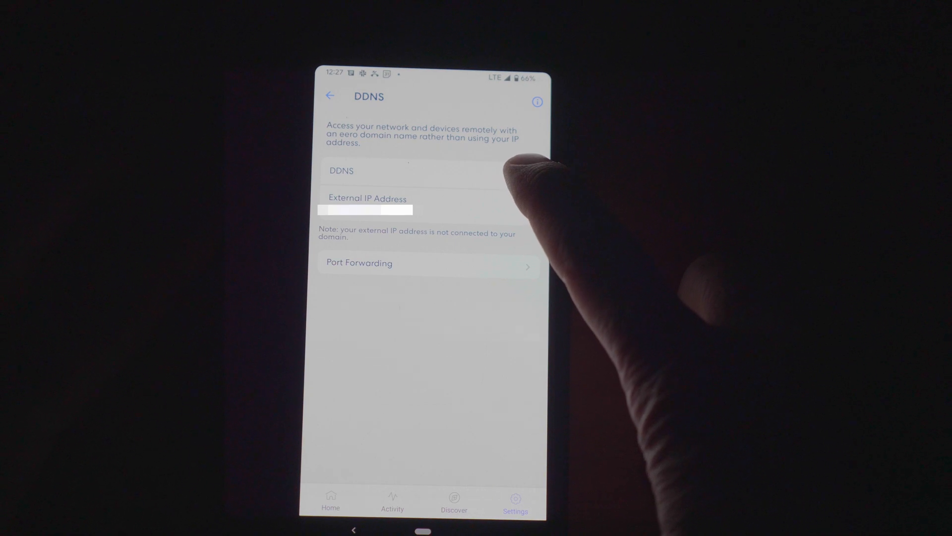
left_click(521, 177)
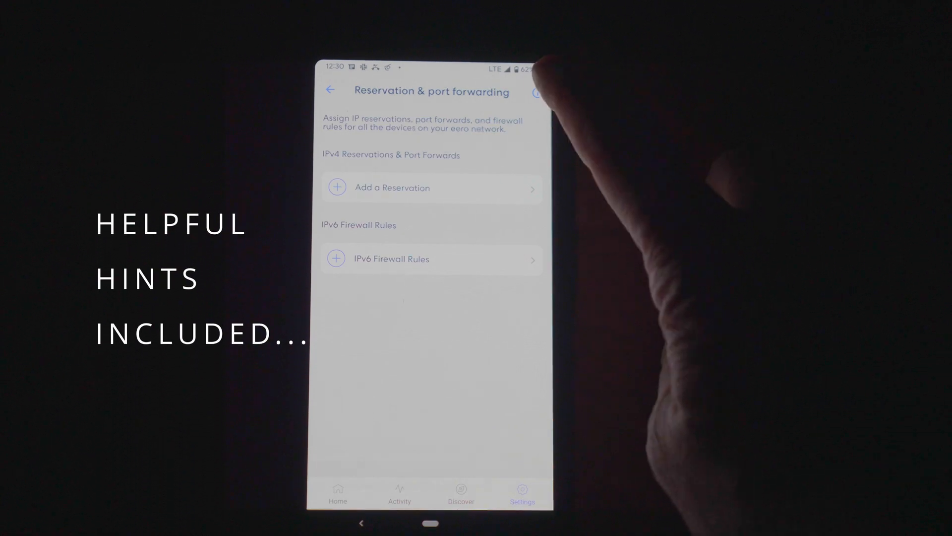
- Leave port forwarding and go back to the main Settings overview
left_click(537, 92)
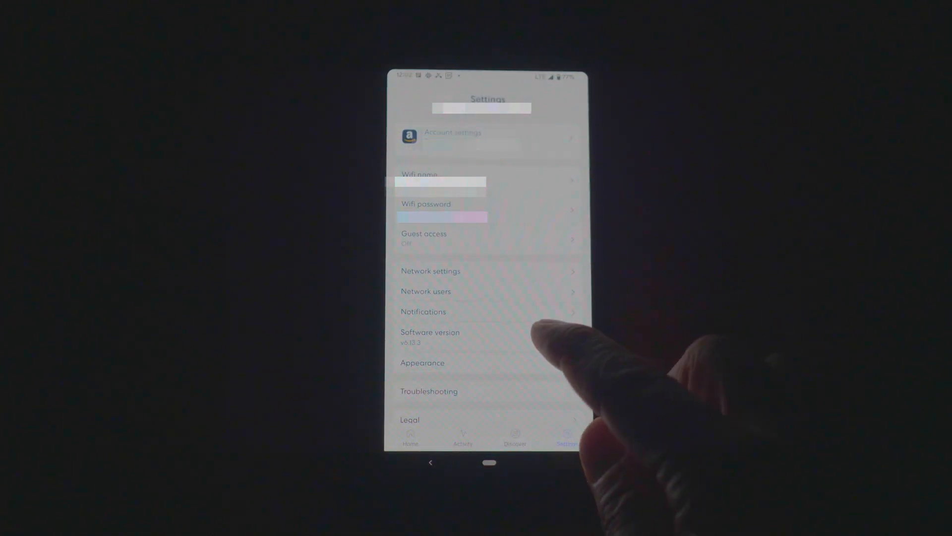
- Generate the one-time Invite admin QR code, valid for a single use within 48 hours
left_click(425, 290)
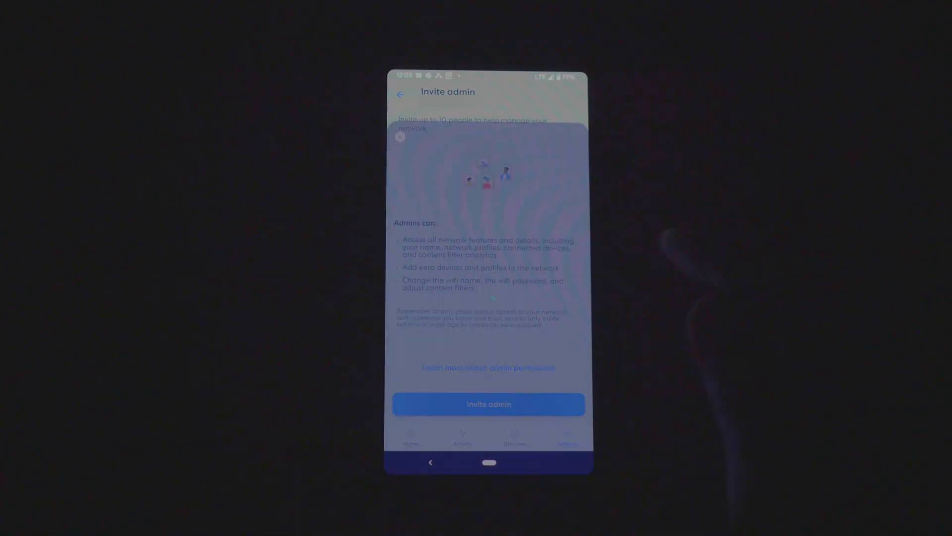
left_click(488, 404)
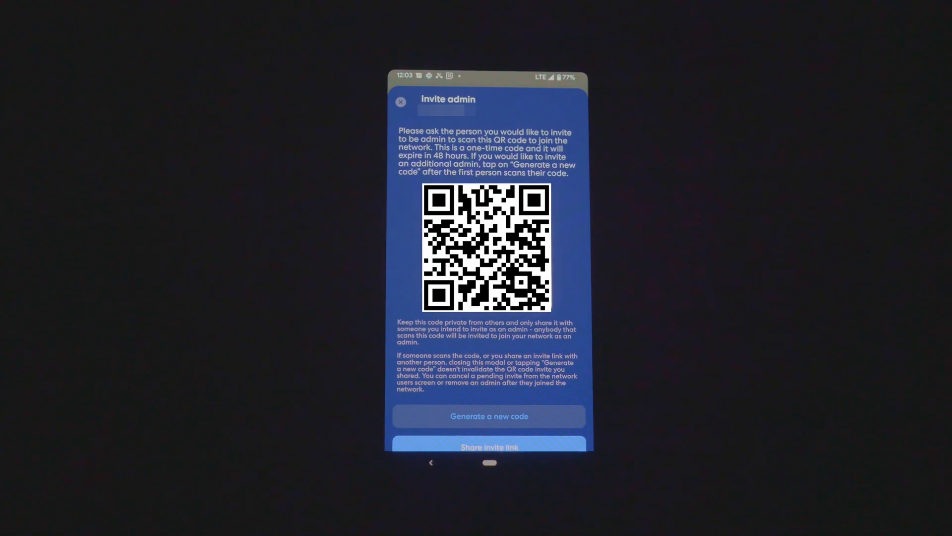